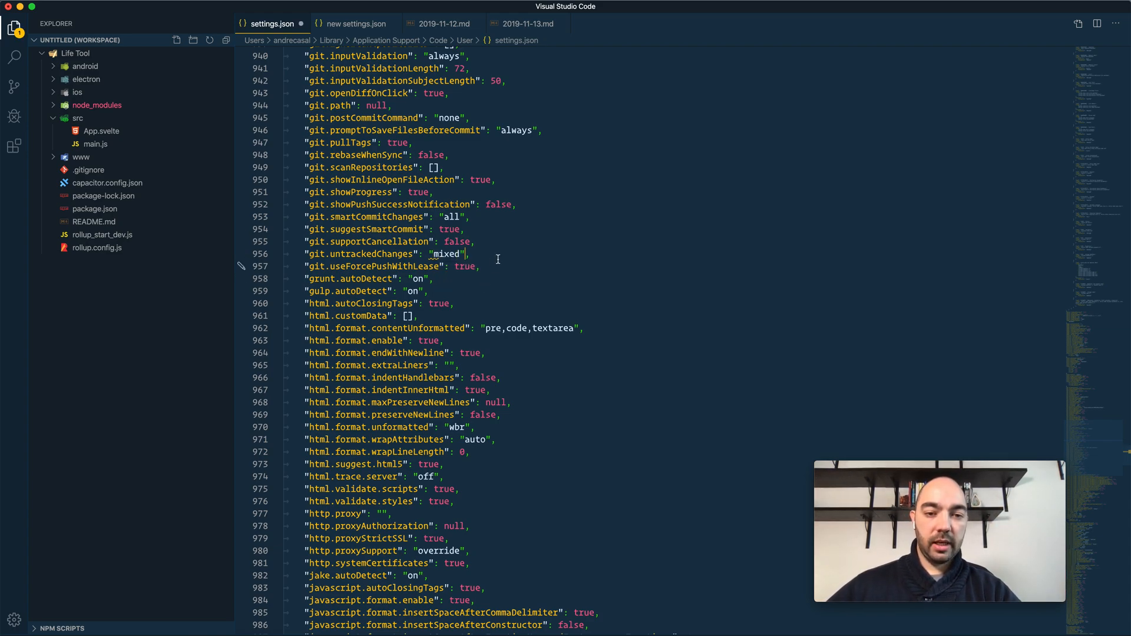
{"action": "mouse_move", "coordinate": [85, 78]}
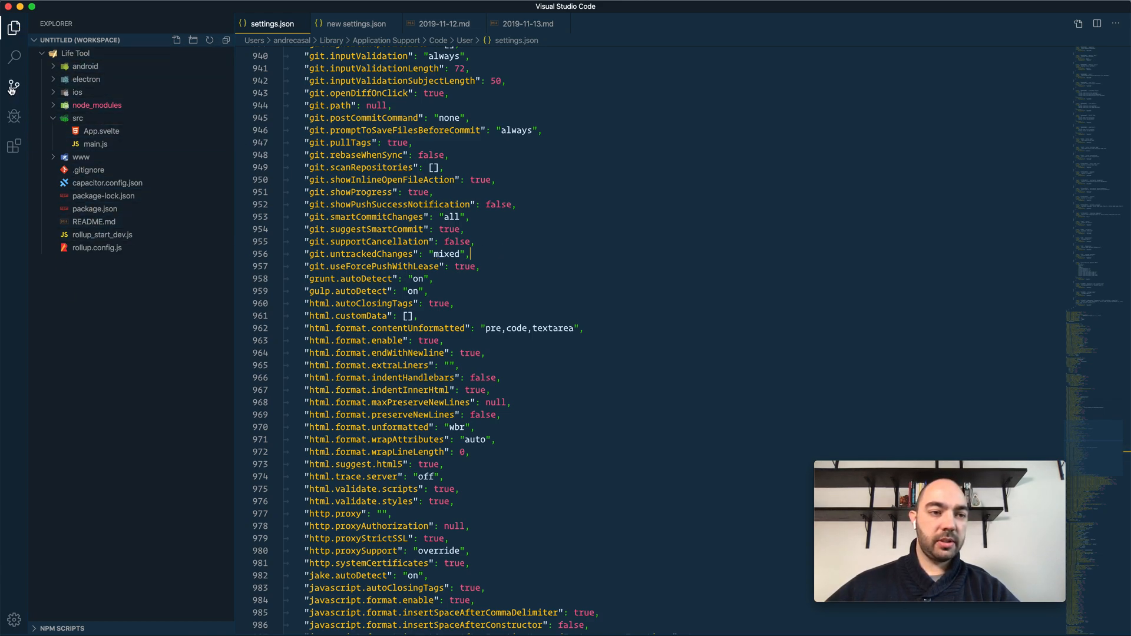
Glance at the Source Control view, then return to the Explorer file list.
{"action": "left_click", "coordinate": [14, 87]}
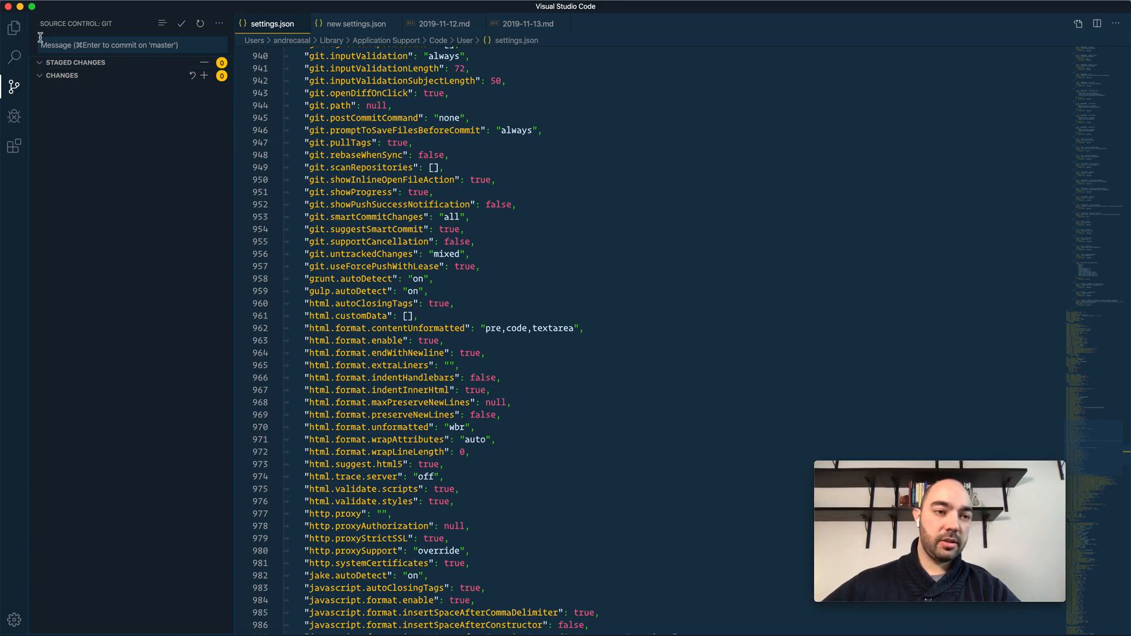
{"action": "left_click", "coordinate": [14, 28]}
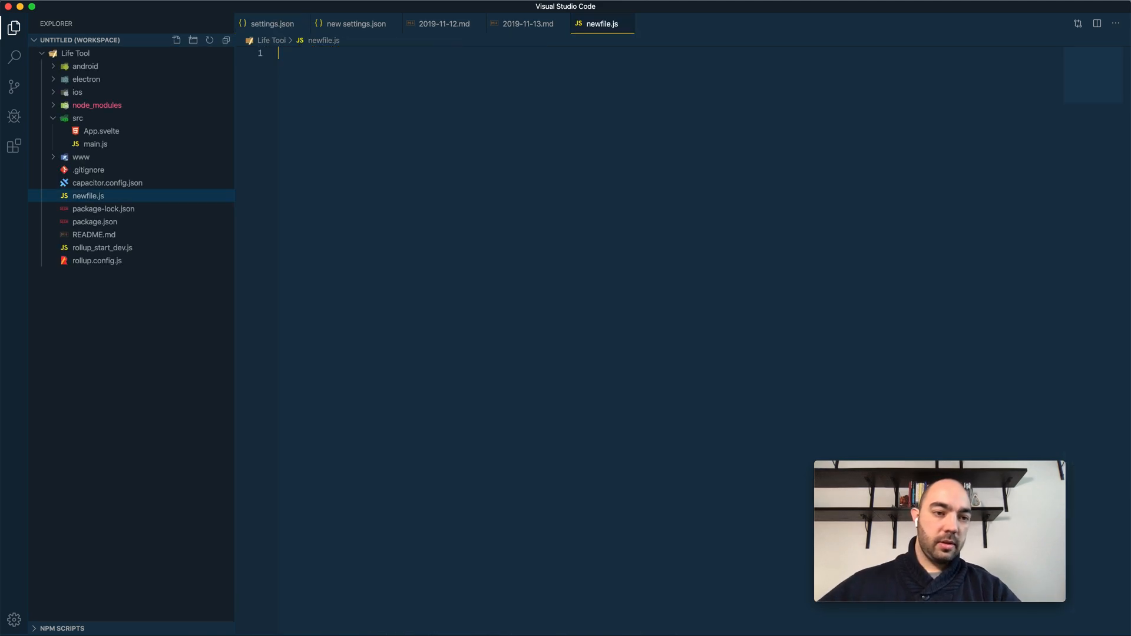
View newfile.js under Changes in Source Control, then return to settings.json.
{"action": "left_click", "coordinate": [14, 87]}
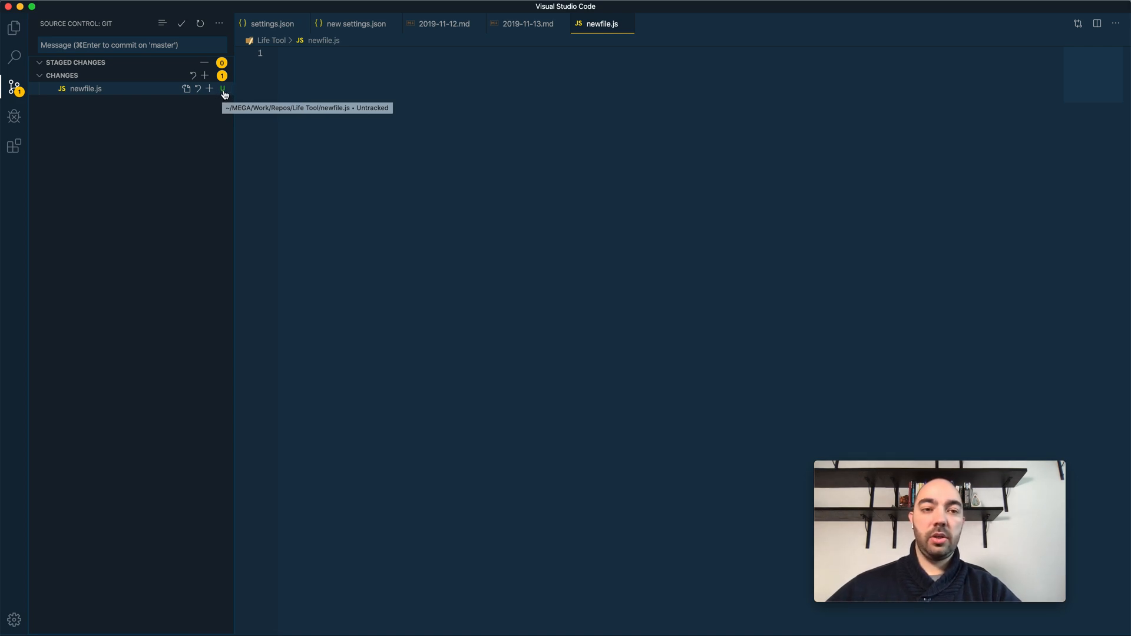
{"action": "left_click", "coordinate": [273, 23]}
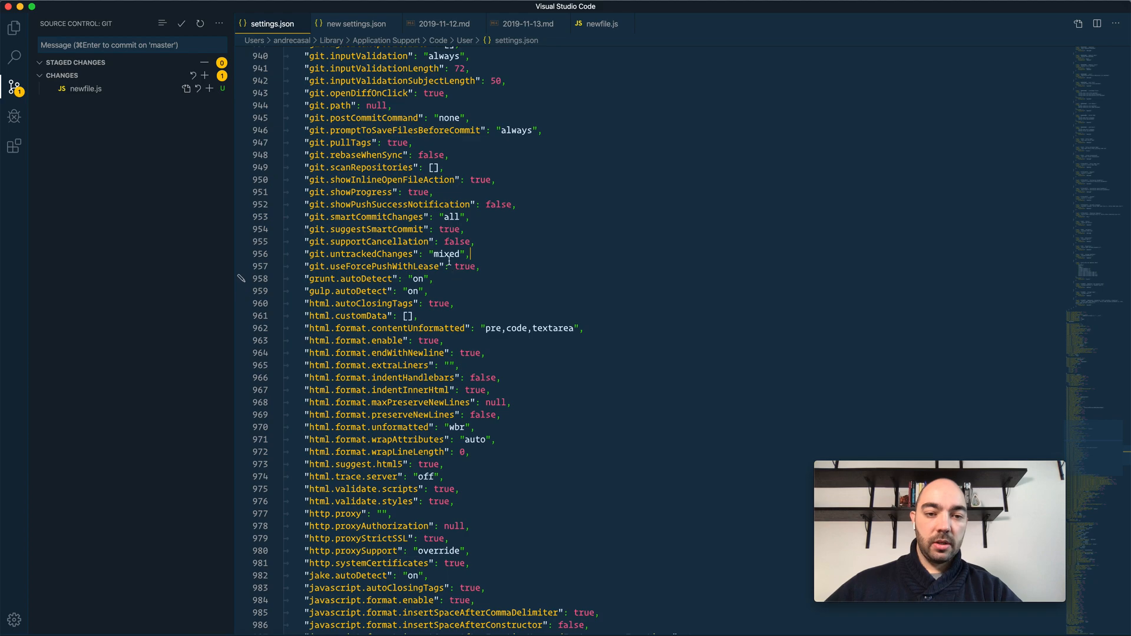
Change git.untrackedChanges from "mixed" to "hidden" and close the newfile.js tab.
{"action": "double_click", "coordinate": [447, 254]}
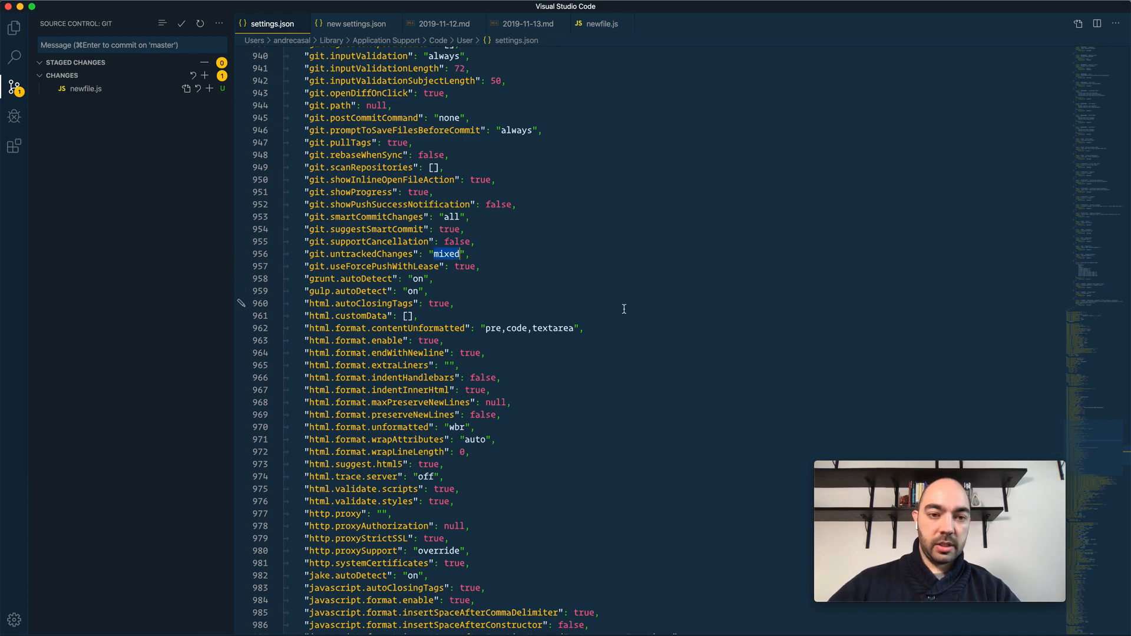
{"action": "type", "text": "hidden"}
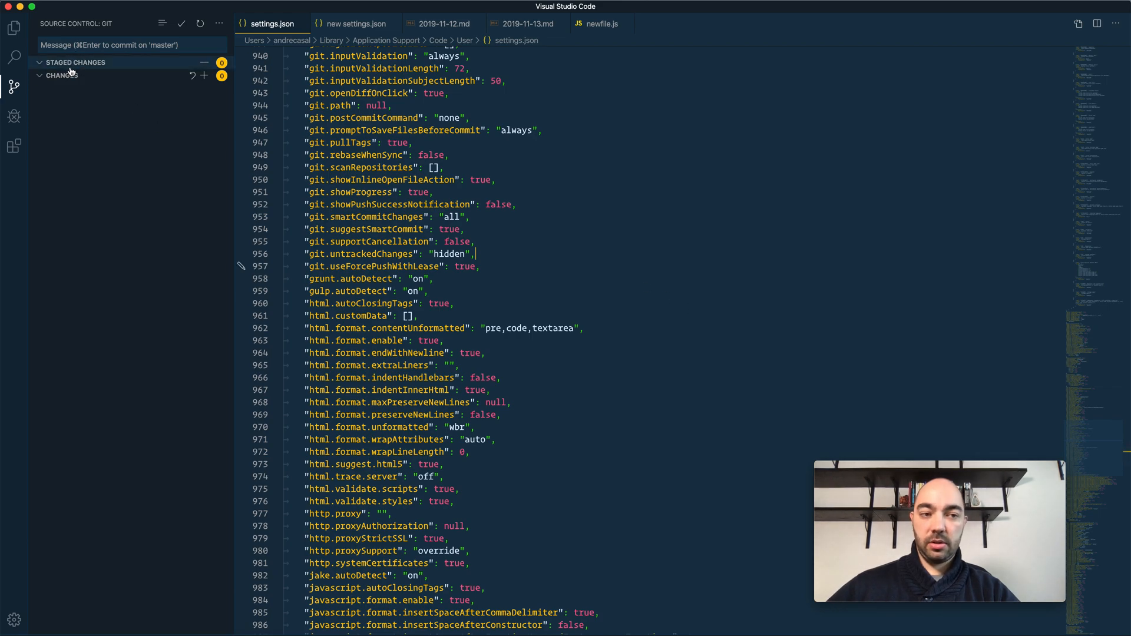
{"action": "mouse_move", "coordinate": [603, 23]}
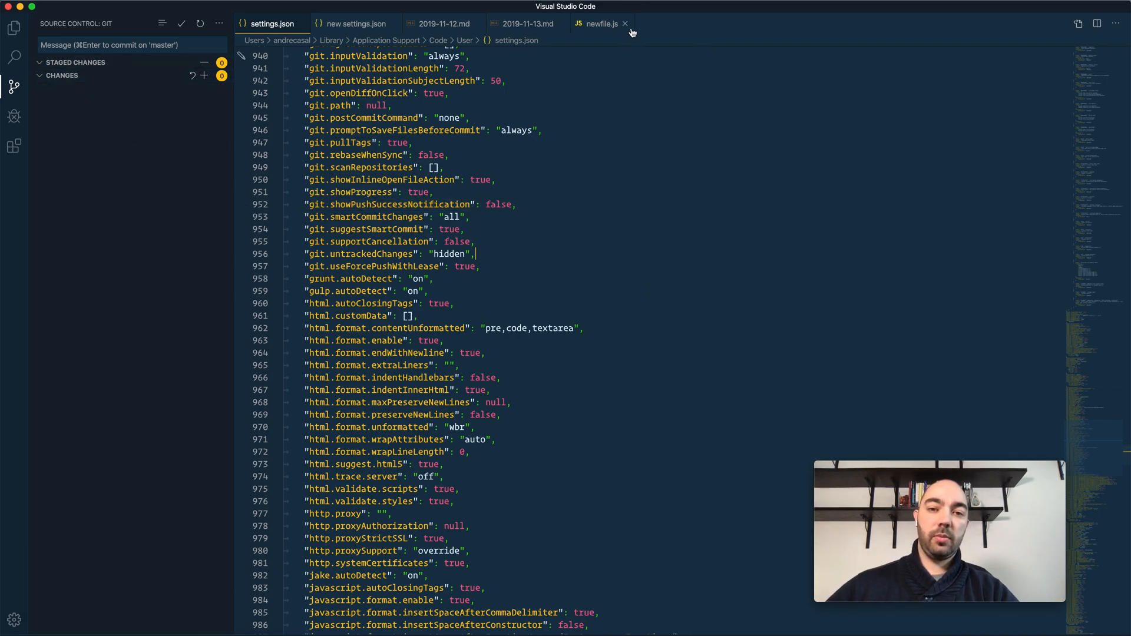
{"action": "left_click", "coordinate": [625, 24]}
{"action": "type", "text": "separate"}
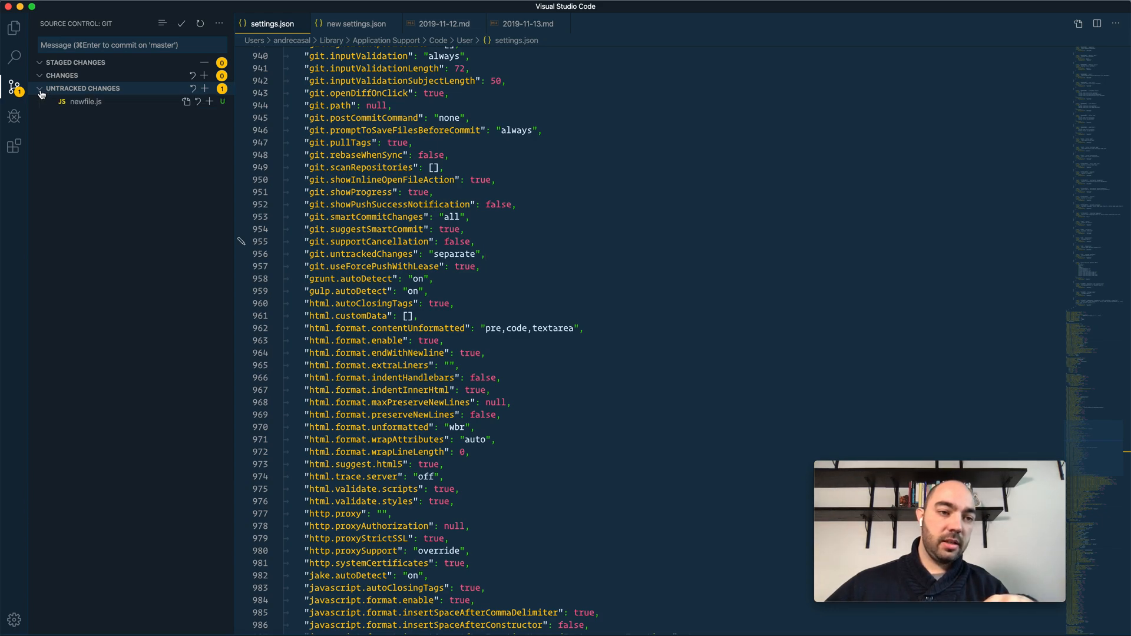
{"action": "mouse_move", "coordinate": [149, 189]}
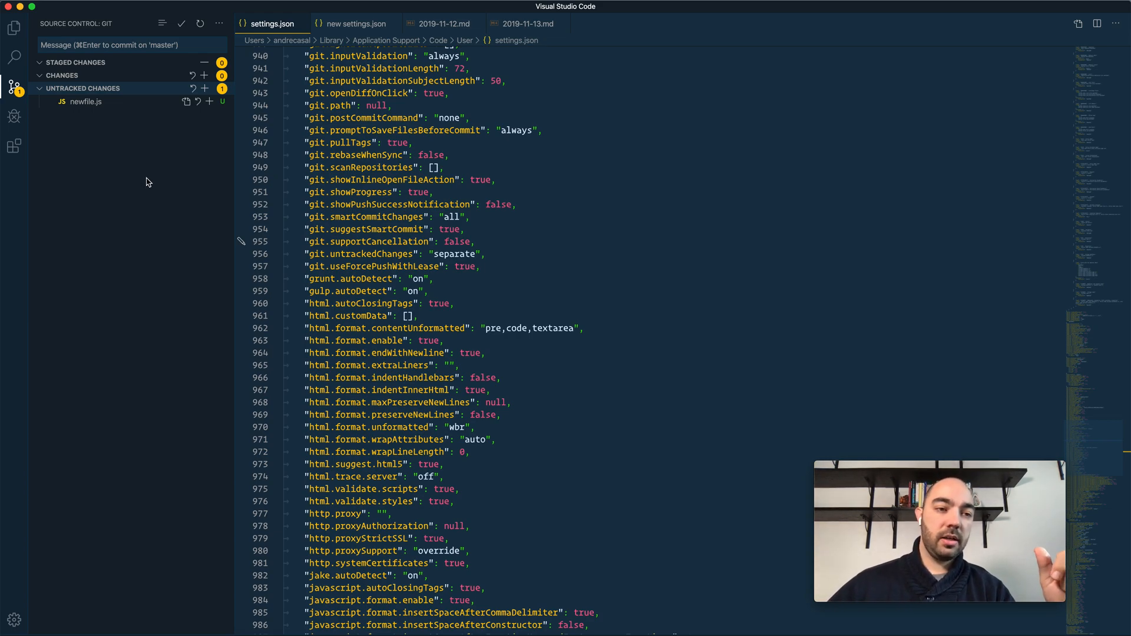
{"action": "mouse_move", "coordinate": [496, 266]}
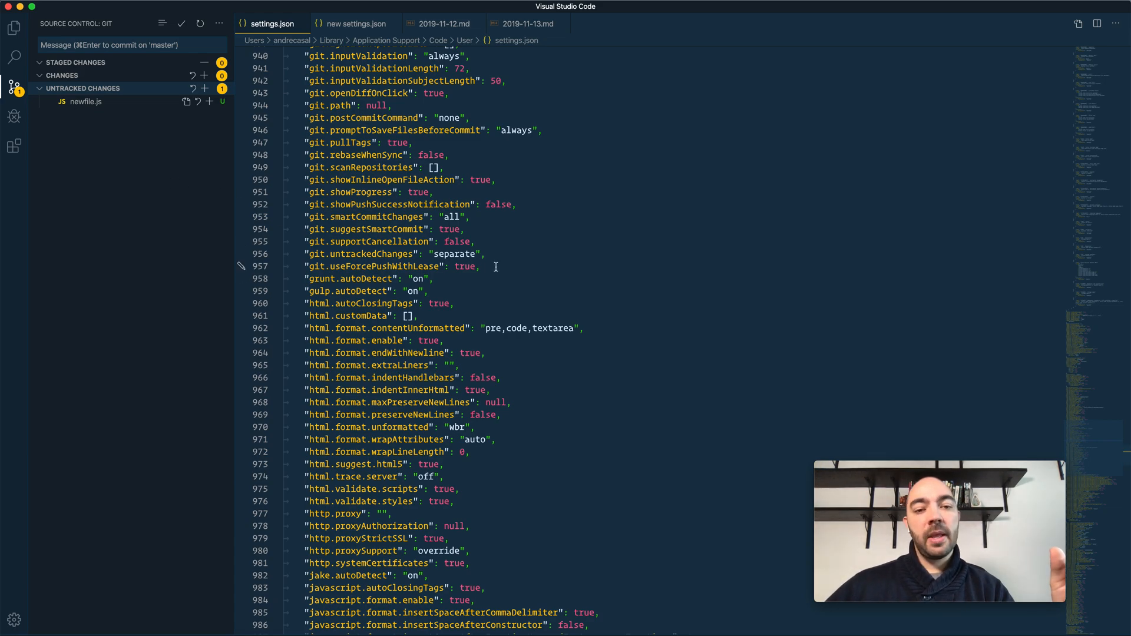
Select the git.untrackedChanges value in settings.json for replacement with "separate".
{"action": "double_click", "coordinate": [454, 254]}
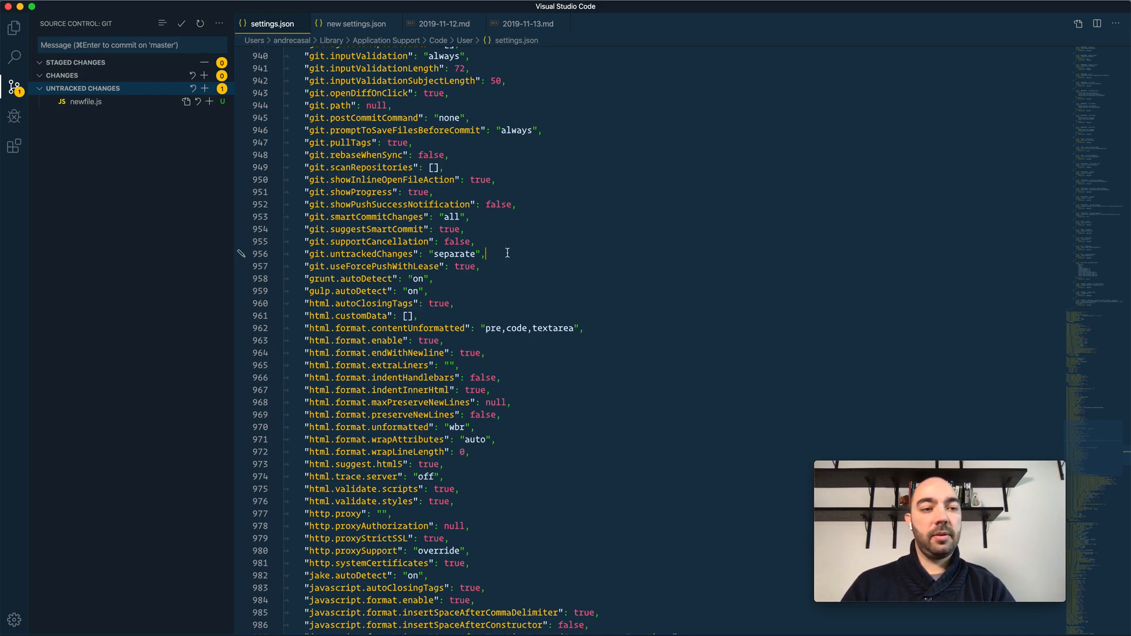
{"action": "mouse_move", "coordinate": [405, 149]}
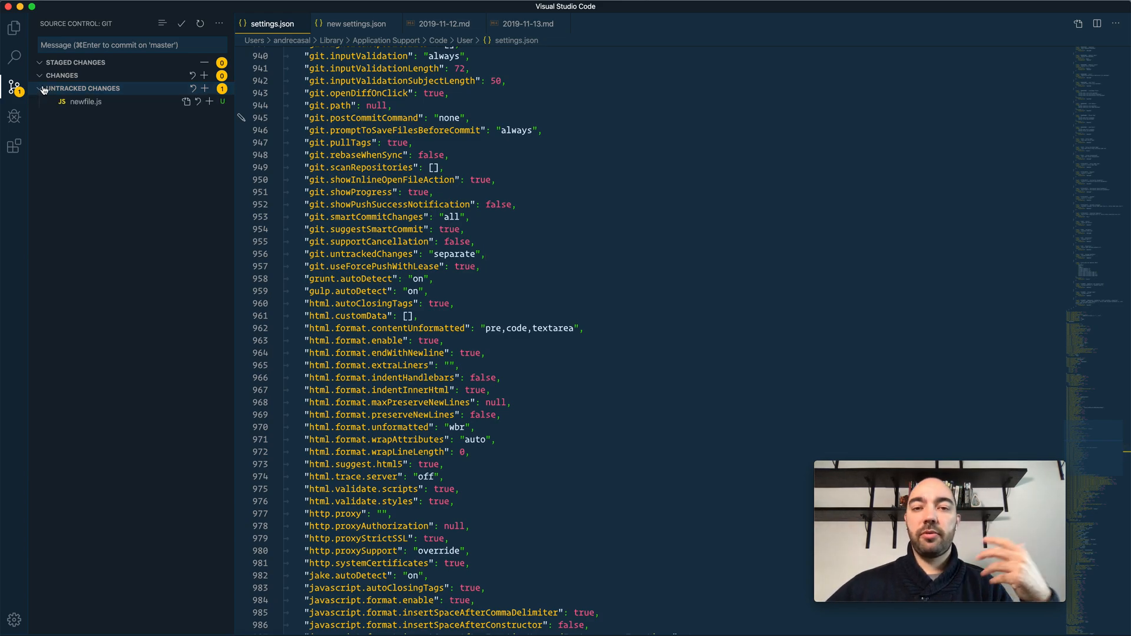
{"action": "mouse_move", "coordinate": [204, 166]}
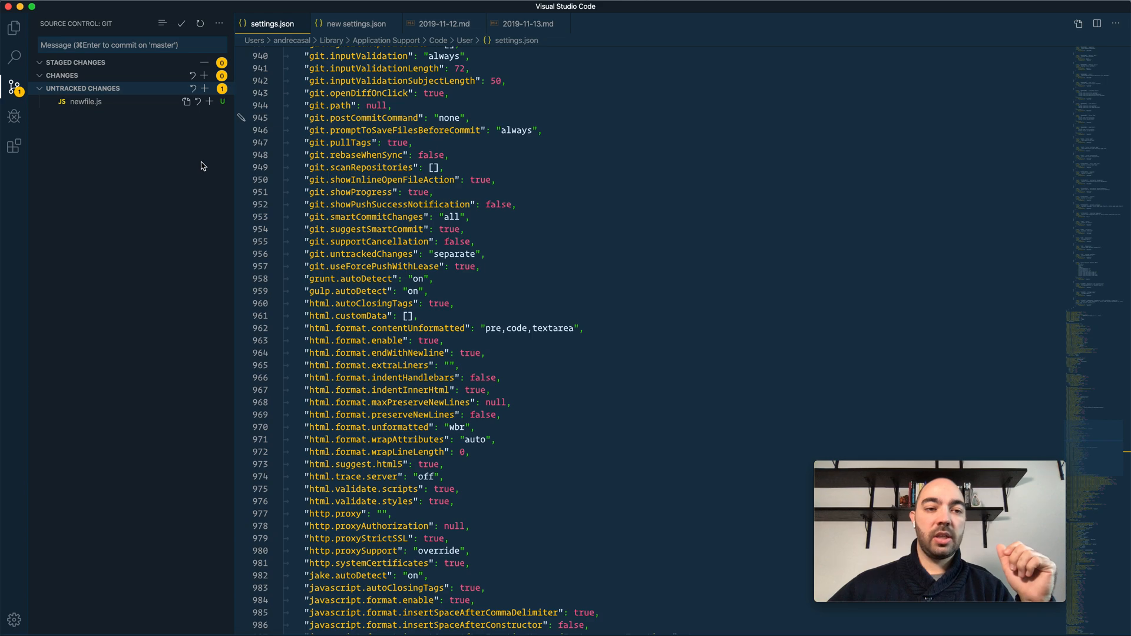